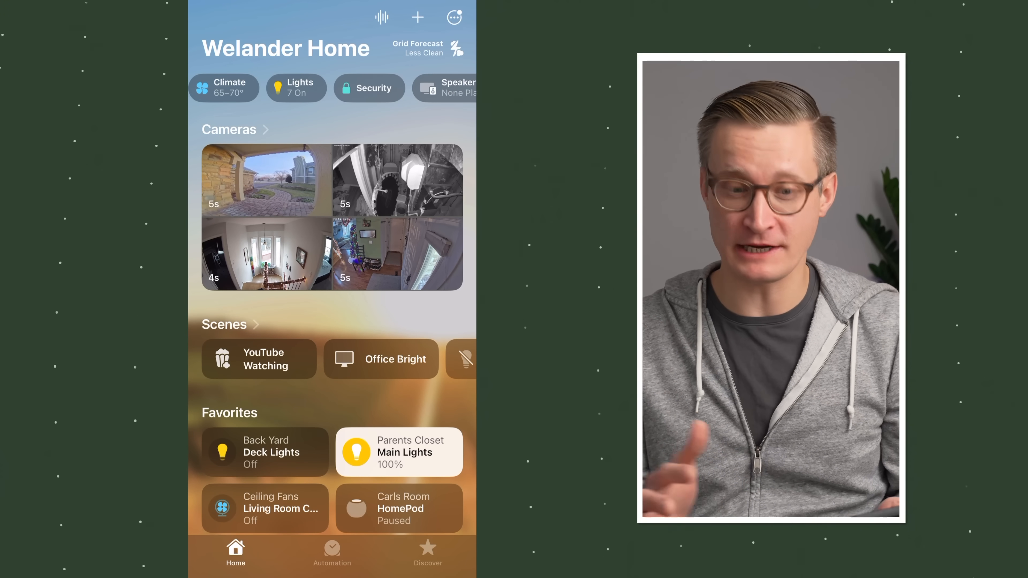
Start a new automation from the Home tab's add menu.
click(417, 17)
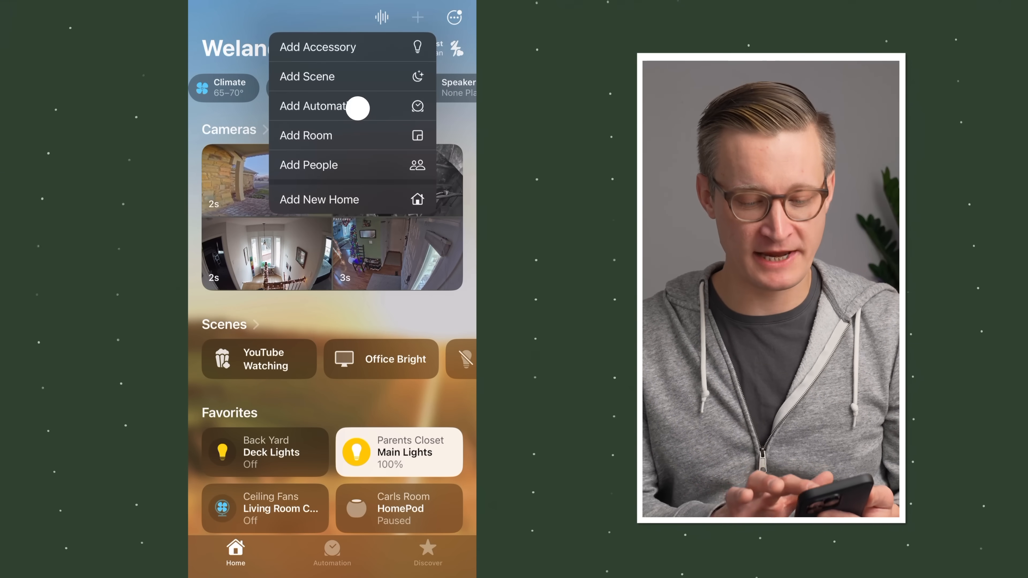
click(315, 106)
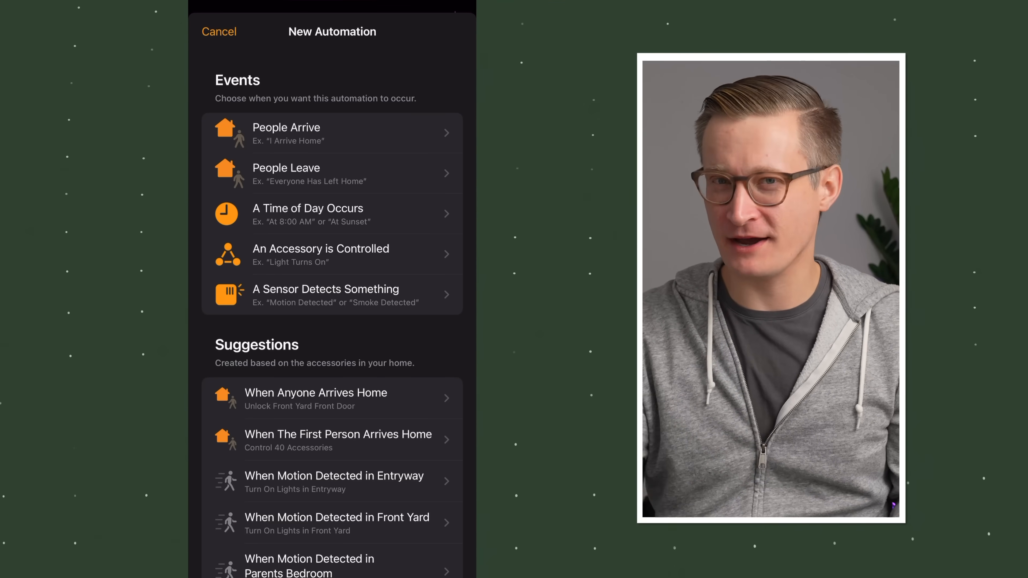
Trigger the automation daily when Sunset occurs and continue to accessories.
click(307, 213)
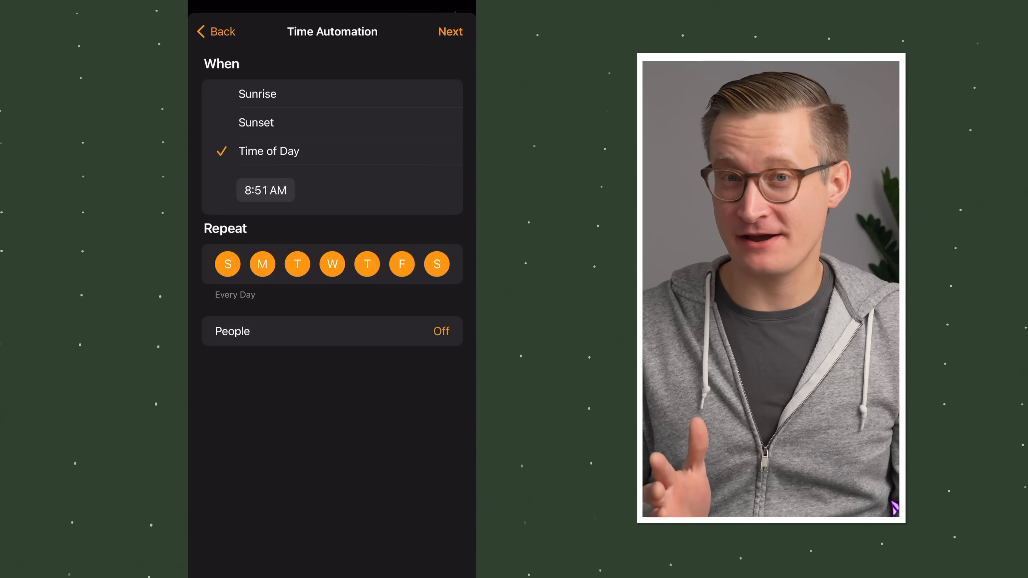
click(256, 122)
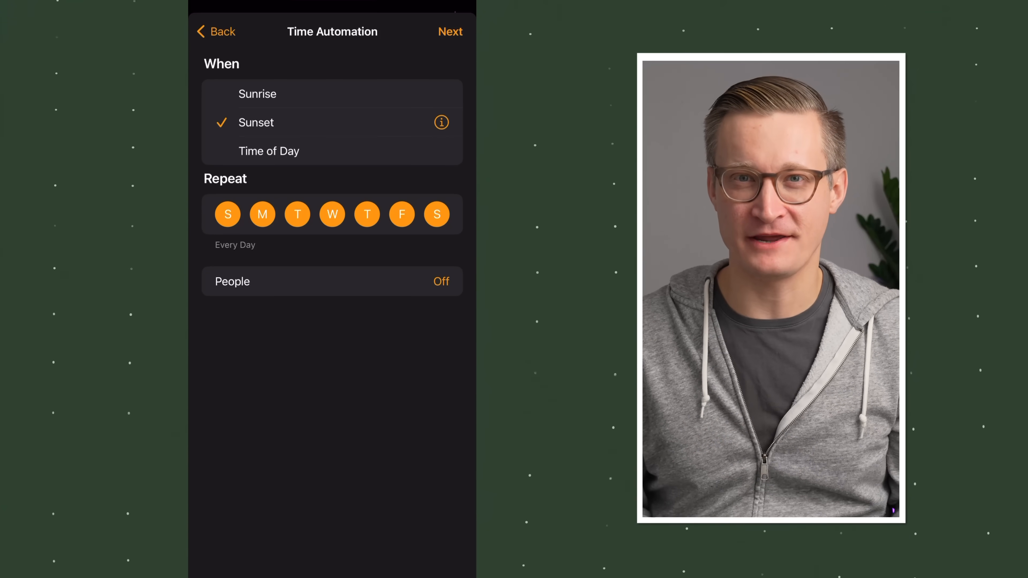
click(450, 32)
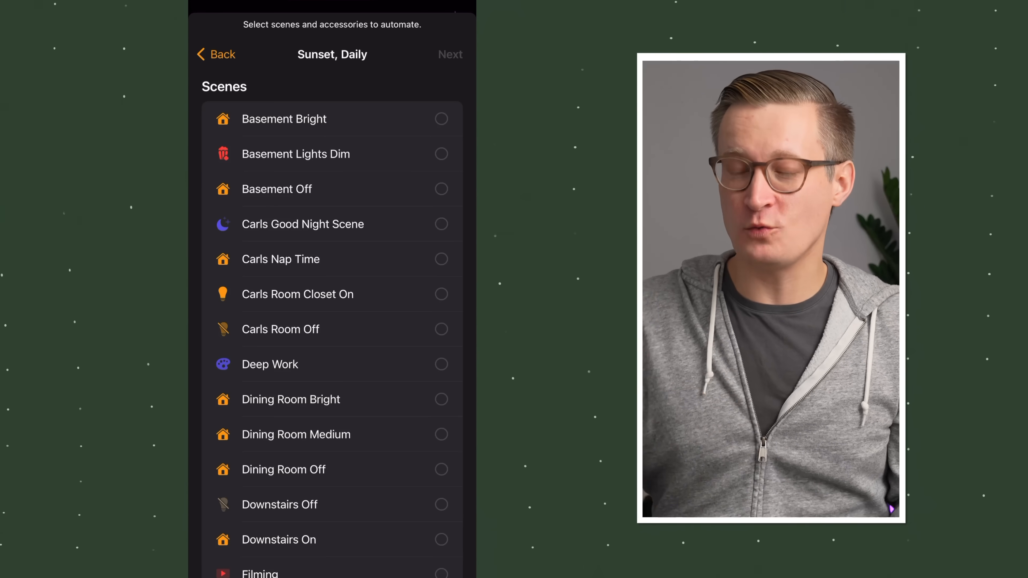
Choose the Front Yard Porch Light and Driveway Light as the controlled accessories.
scroll(down, 3)
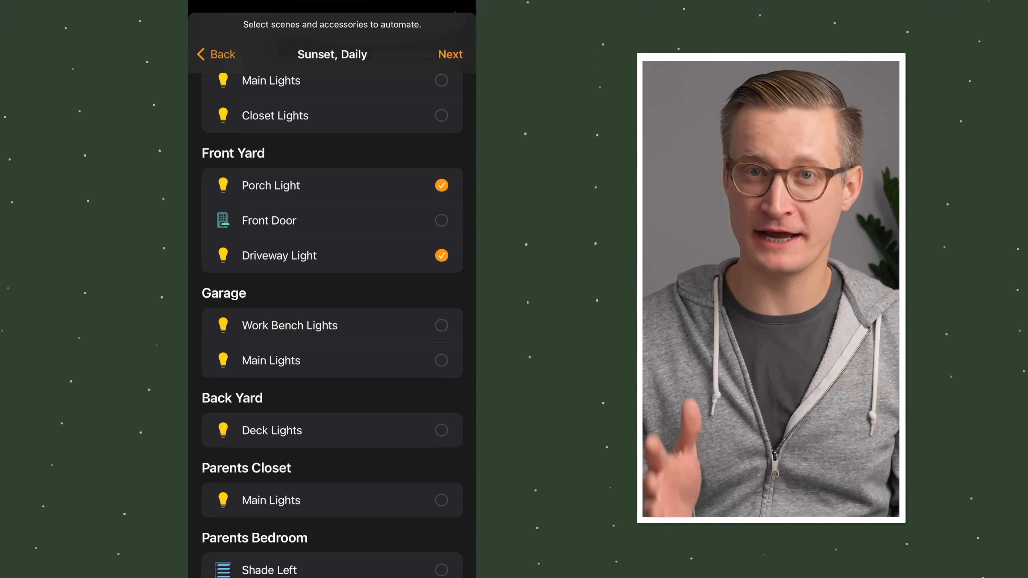
click(450, 54)
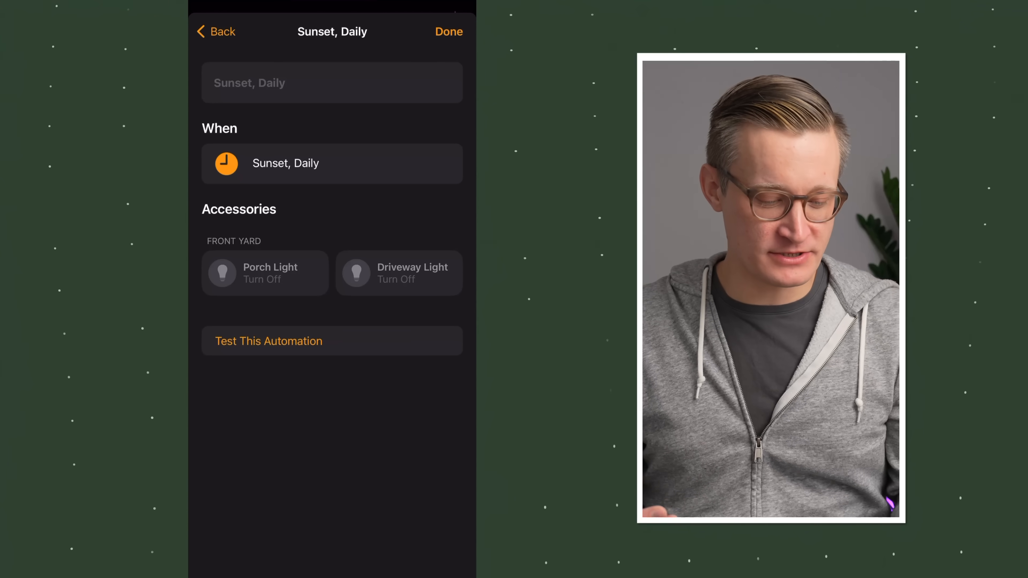
Set Porch Light and Driveway Light to Turn On, Turn Off Never, and save.
click(265, 273)
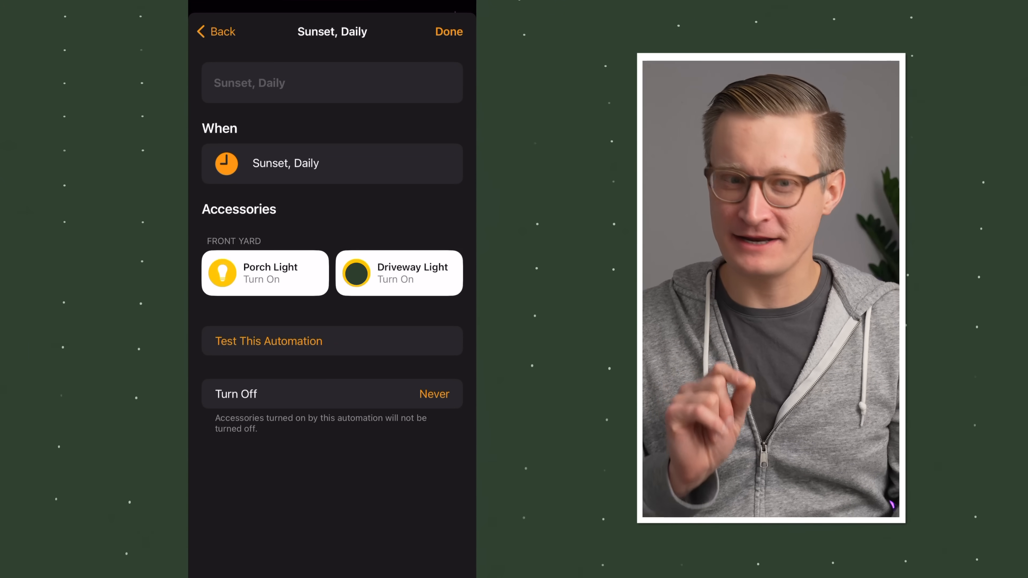
click(356, 273)
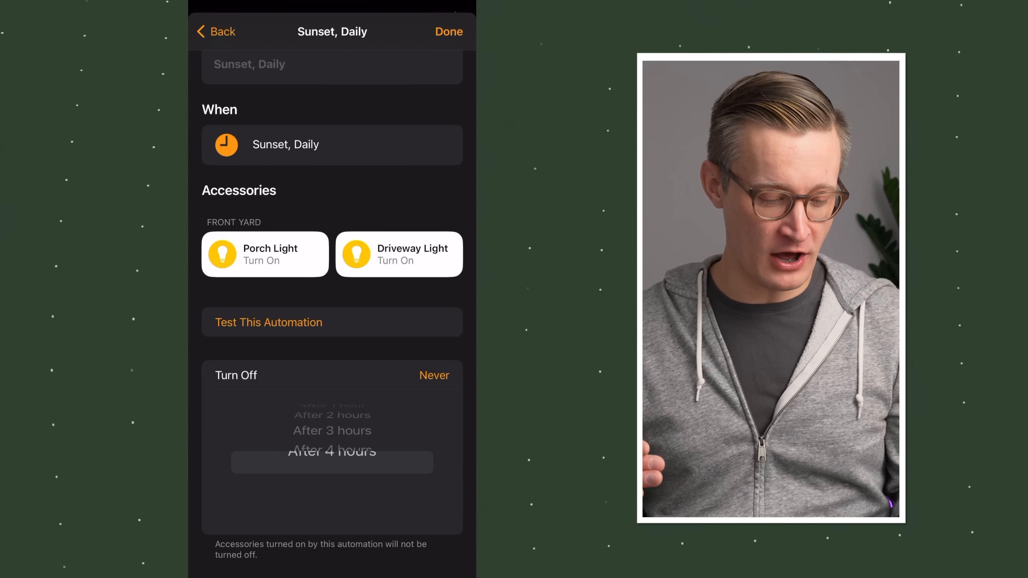
click(332, 463)
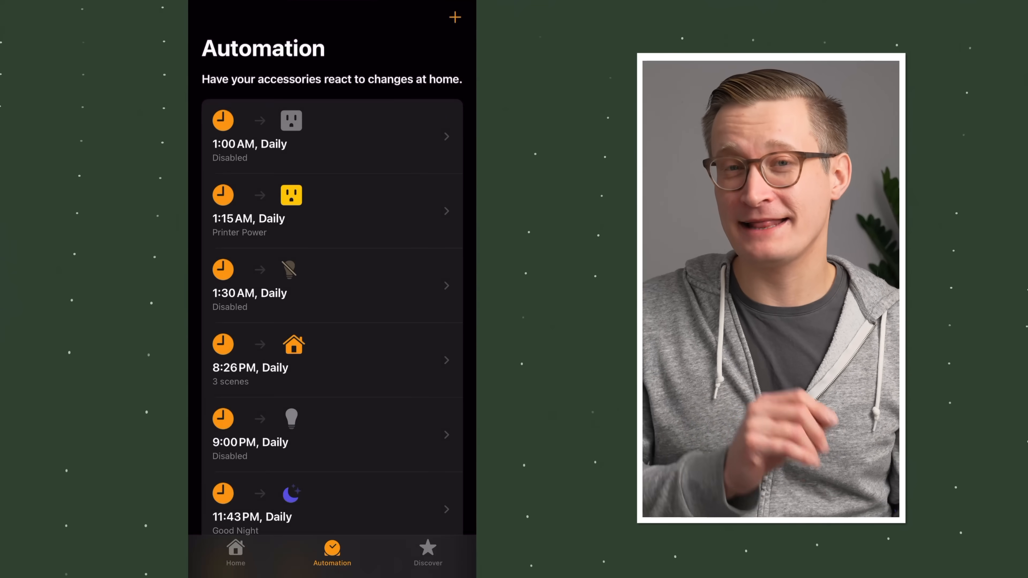
Reopen the 'Sunset, Daily' automation from the Automation list to review it.
scroll(down, 3)
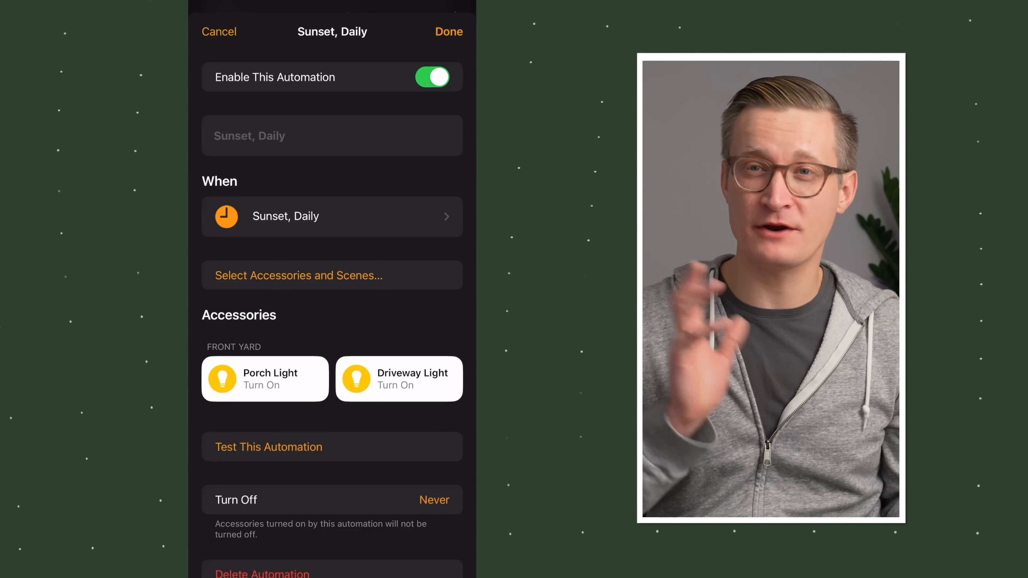
click(432, 76)
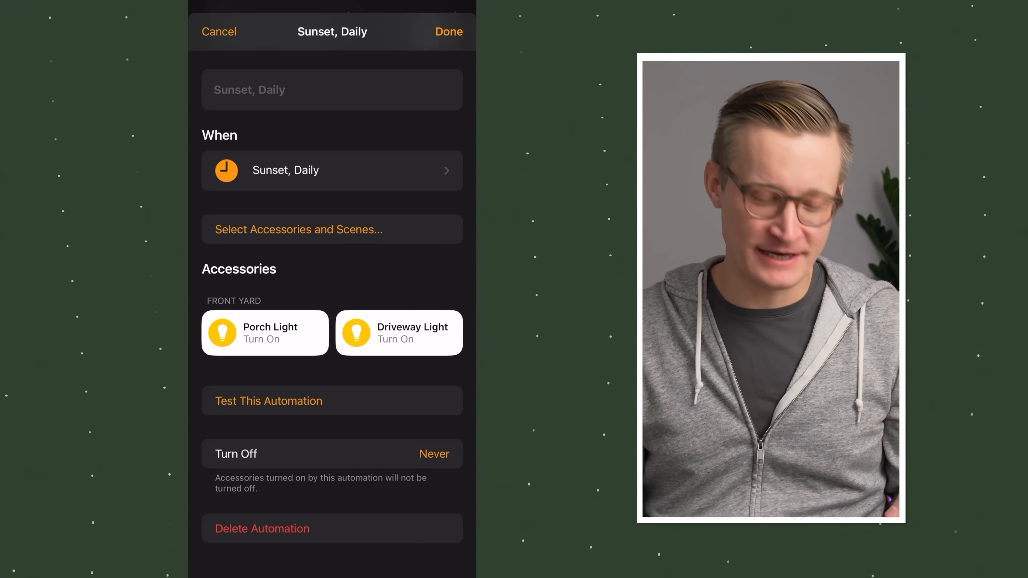
Close the sunset automation editor and return to the home overview.
click(262, 529)
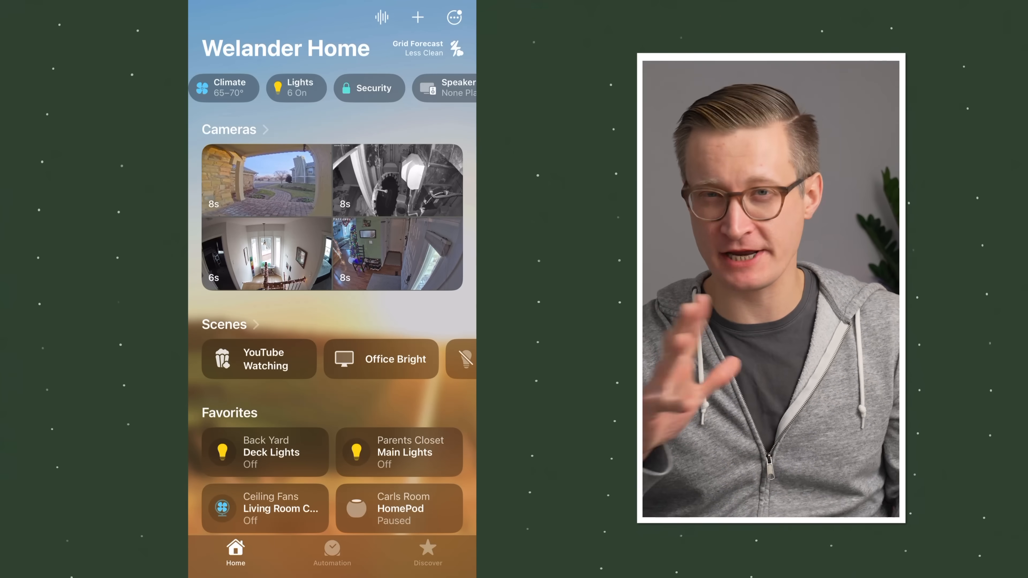
Trigger a new accessory automation when the Entryway Closet Door Sensor opens.
click(453, 17)
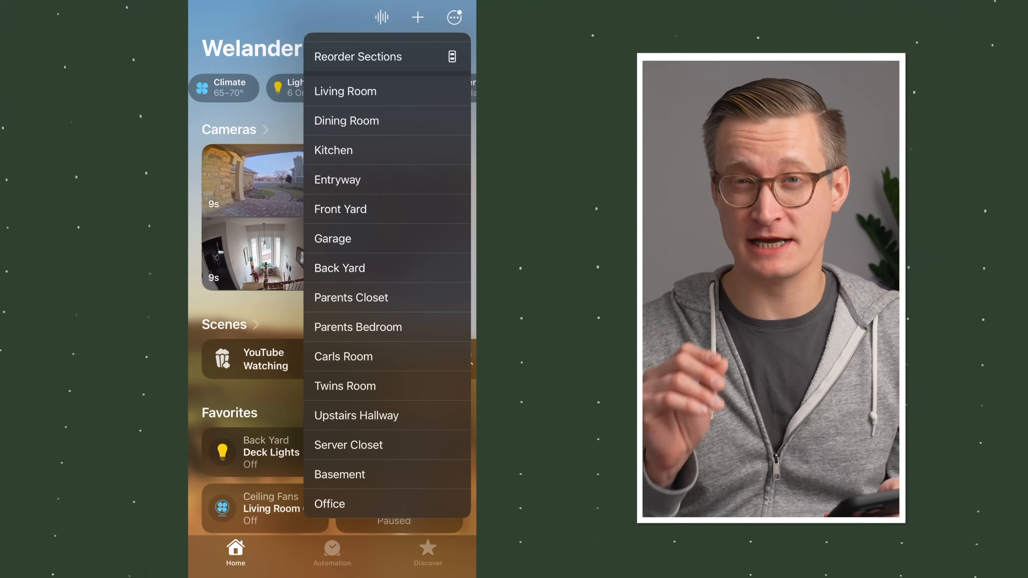
click(337, 180)
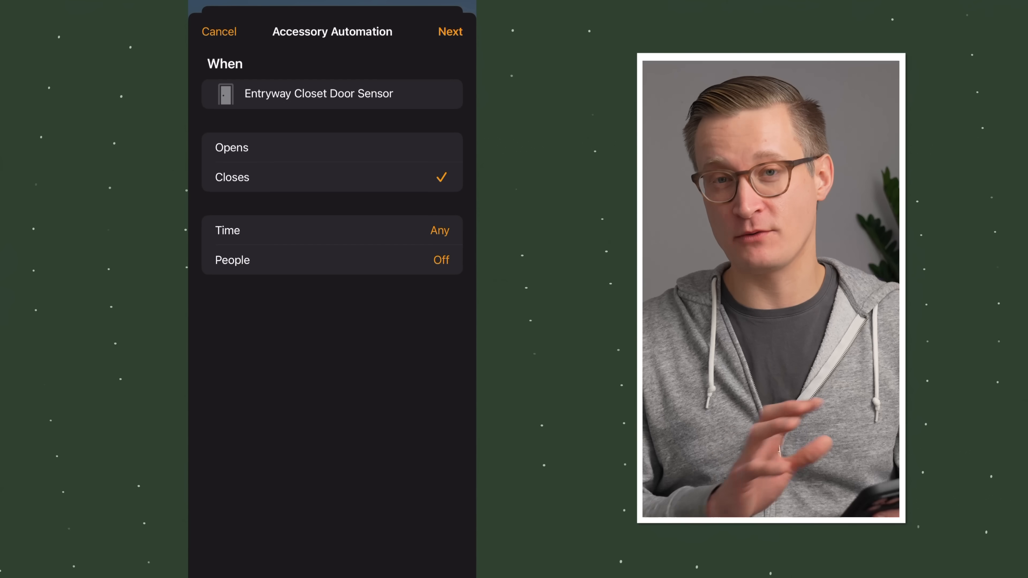
click(231, 148)
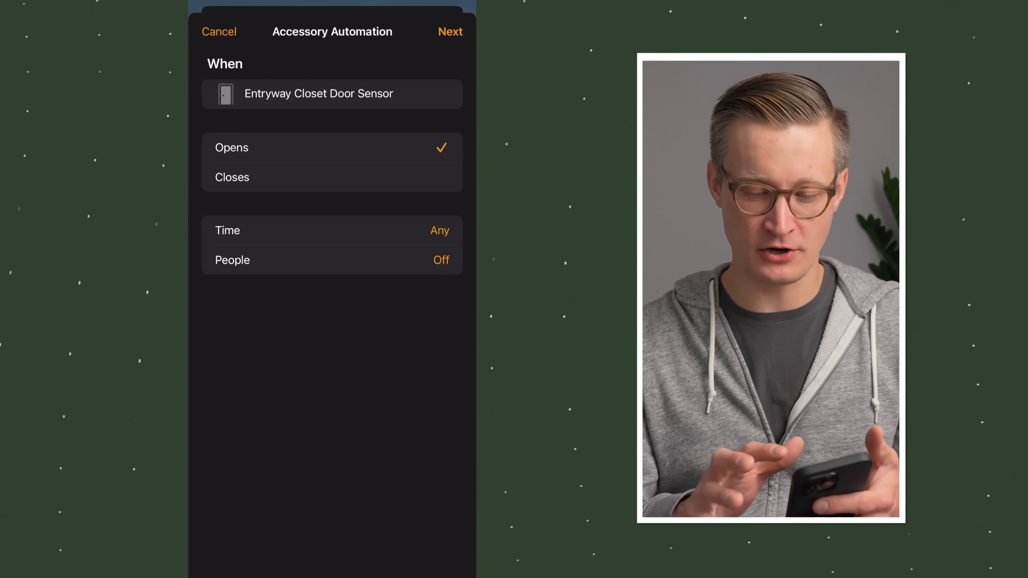
click(451, 32)
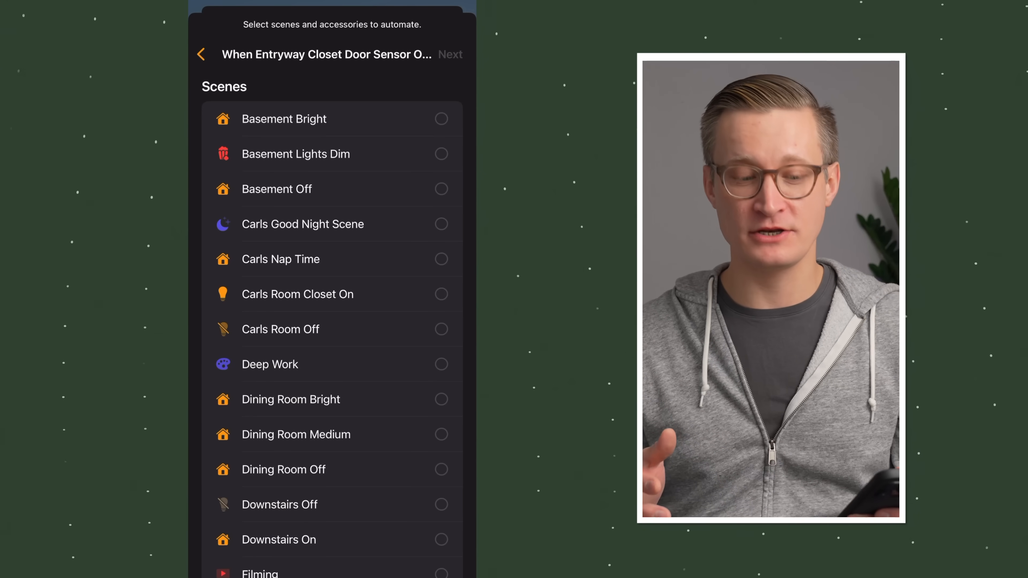
Have the door-open trigger turn on the Entryway Closet Lights.
scroll(down, 3)
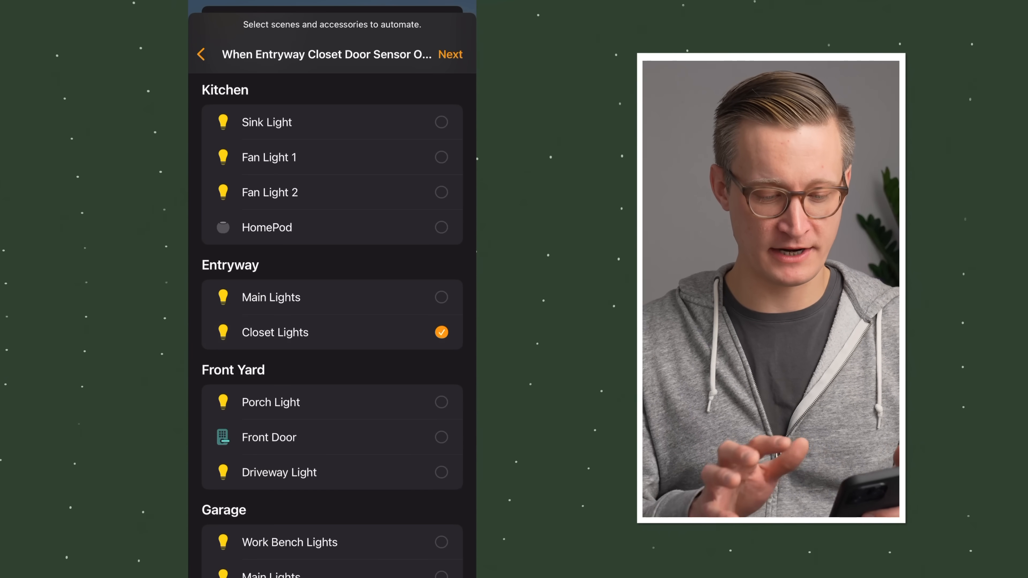
click(450, 55)
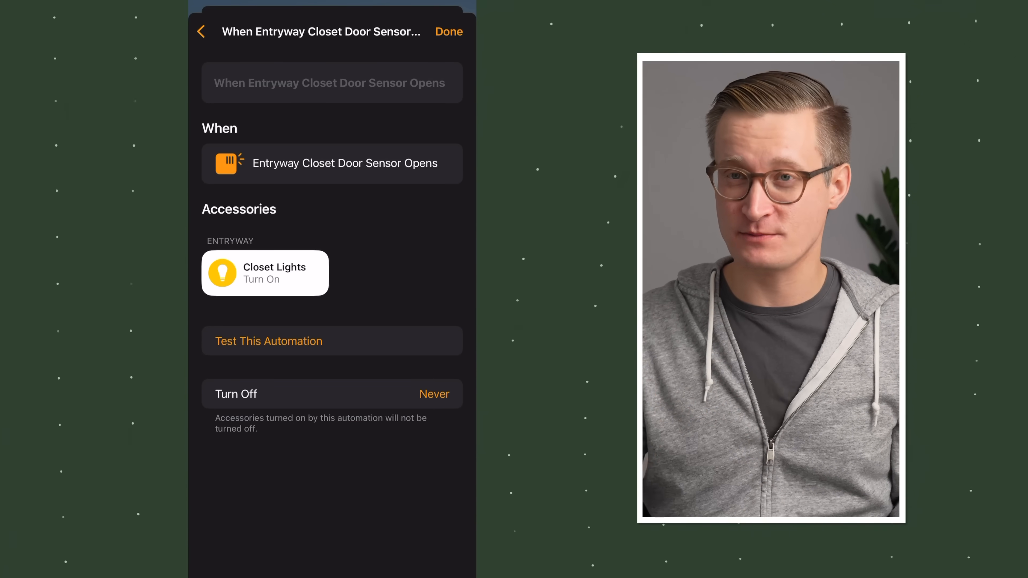
Save the closet door automation with Done.
click(449, 31)
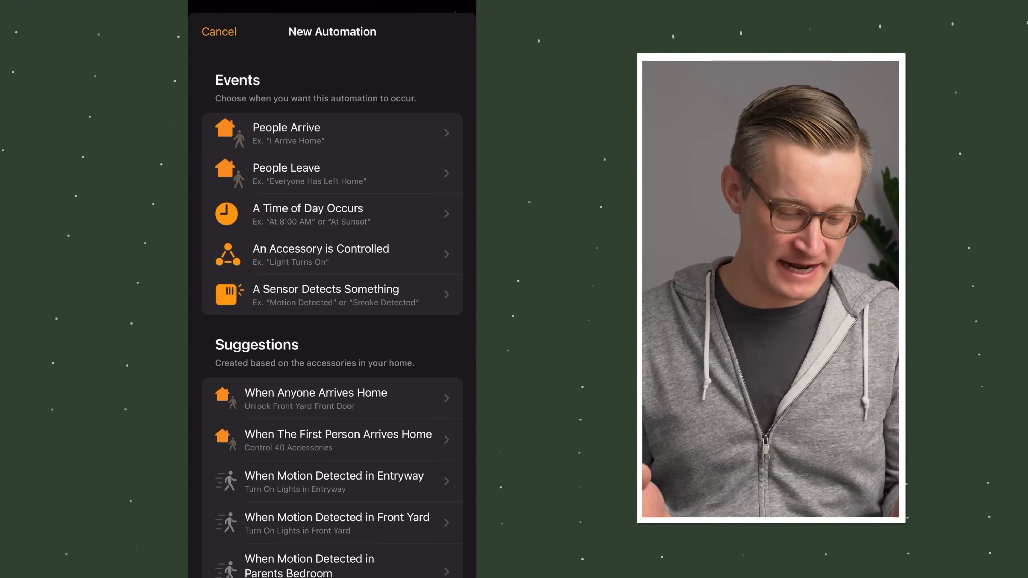
Trigger a new automation at Sunset daily, only when nobody is home.
click(307, 214)
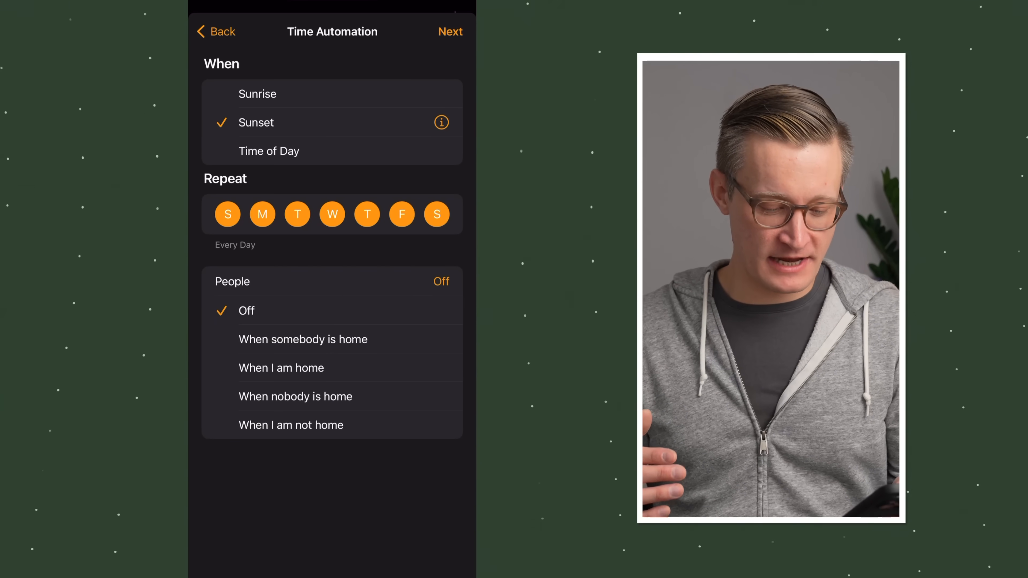
click(295, 397)
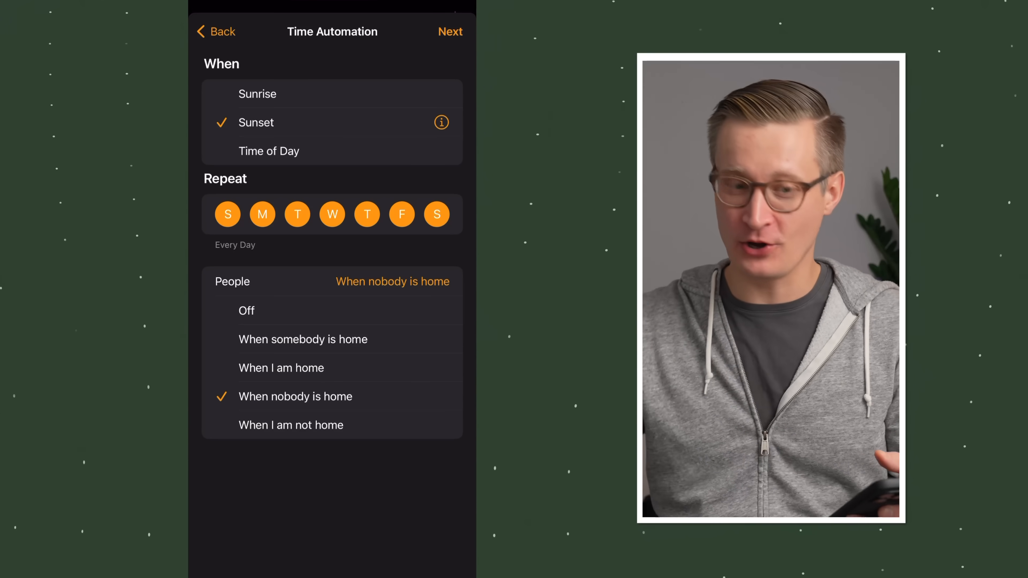
click(450, 32)
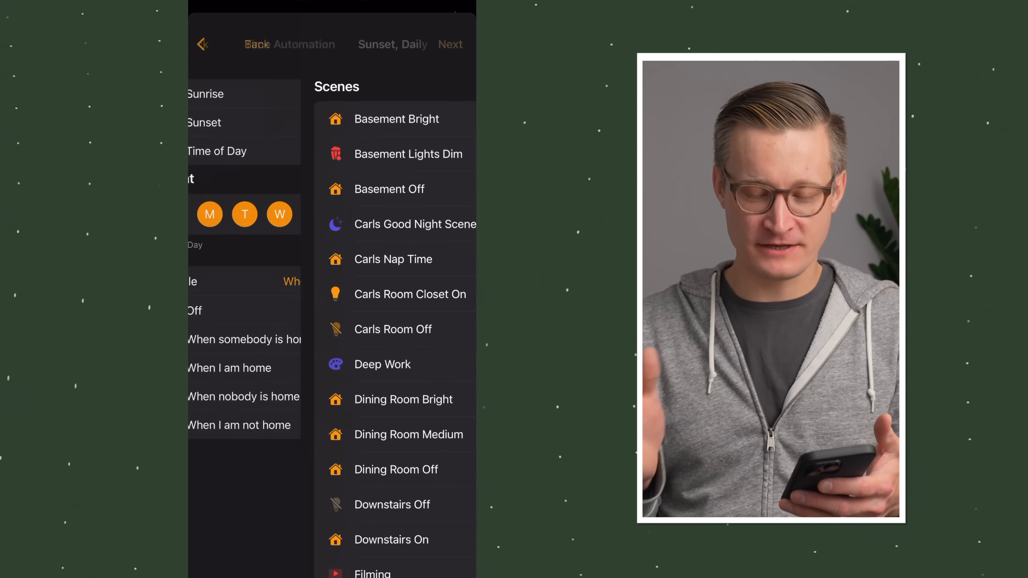
Have the automation set the Home Away scene and continue to its summary.
scroll(down, 3)
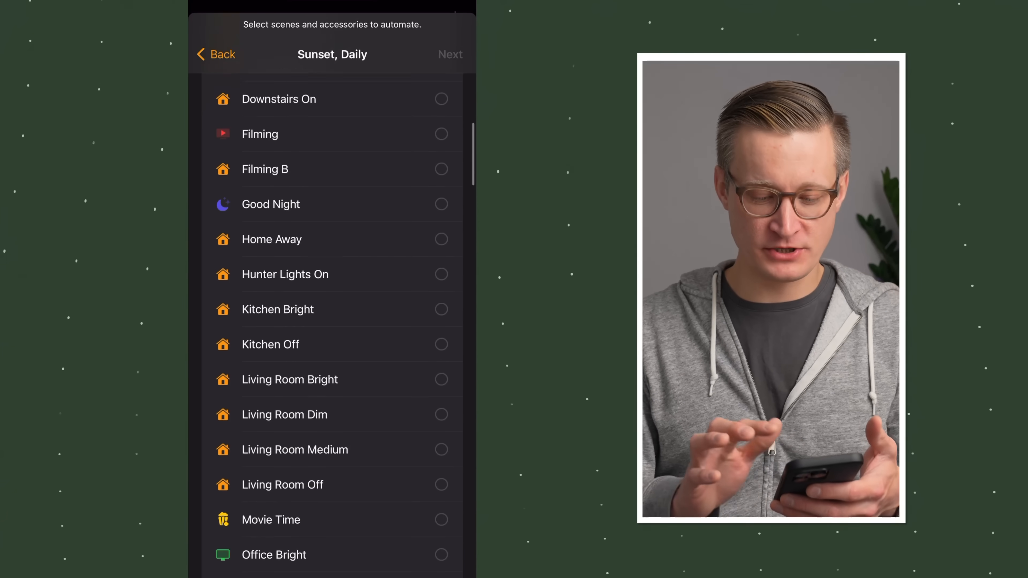
scroll(down, 3)
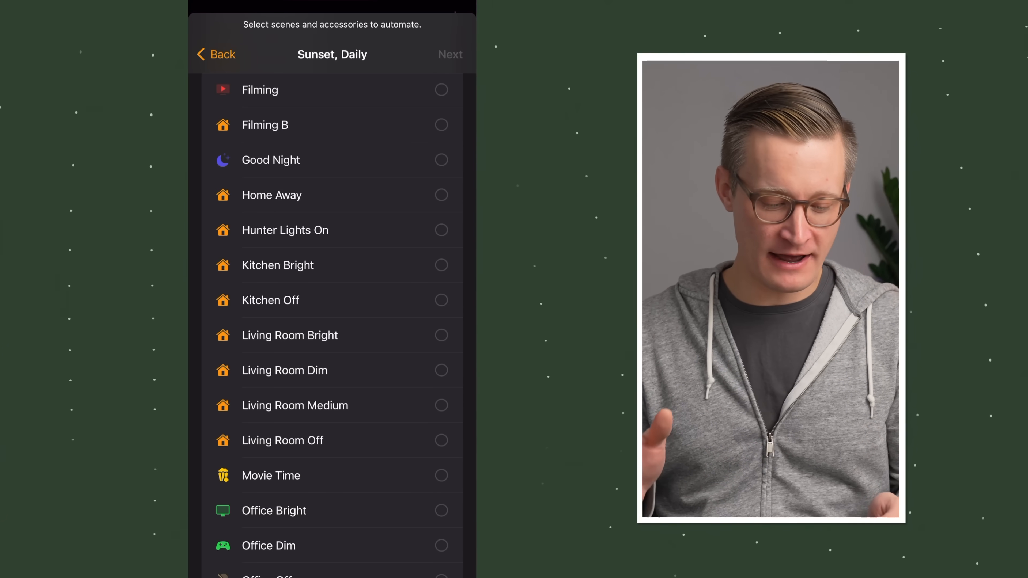
click(442, 195)
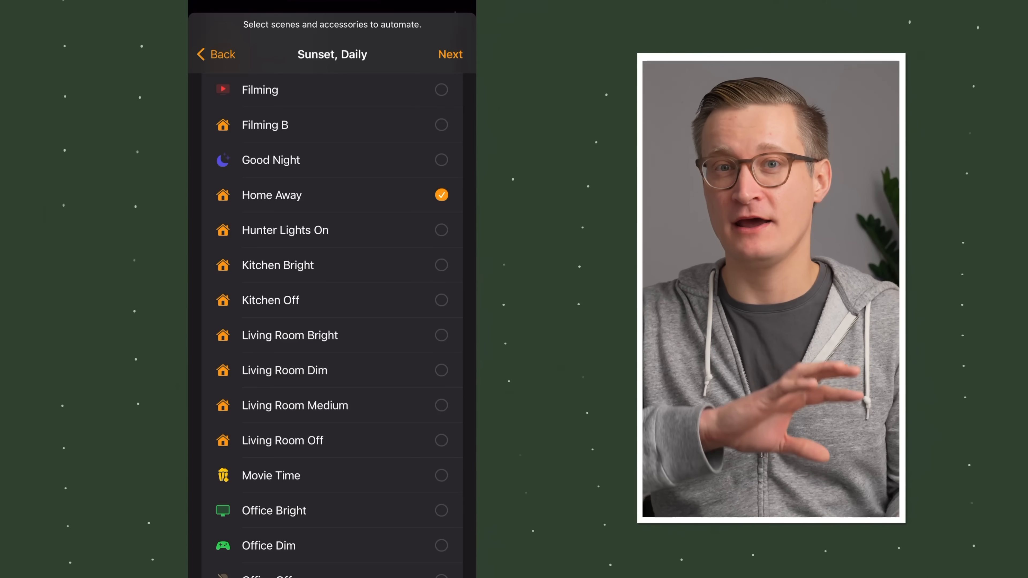
click(450, 55)
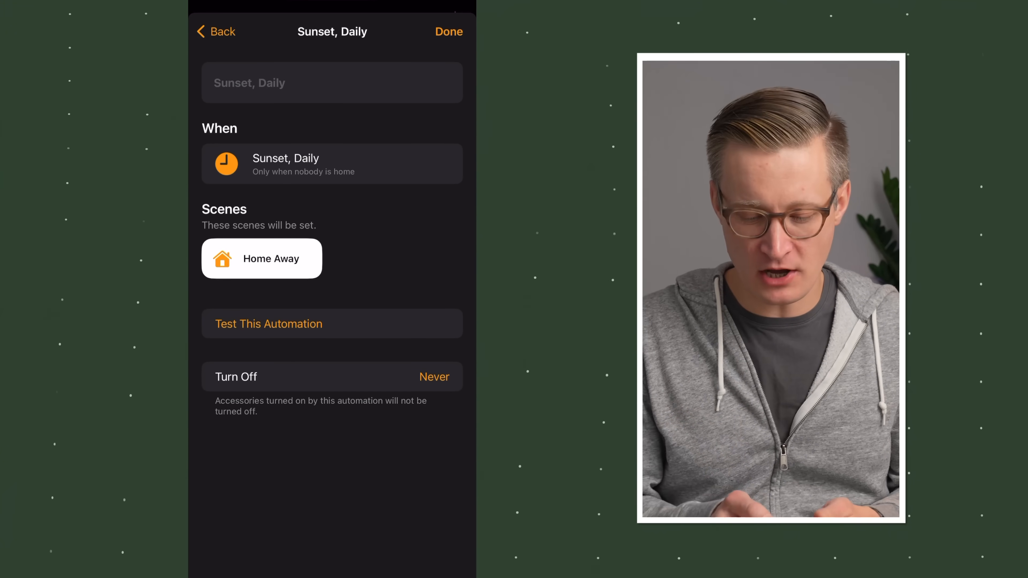
Rename the sunset automation to 'Appear Home While Away' and confirm the name.
click(333, 82)
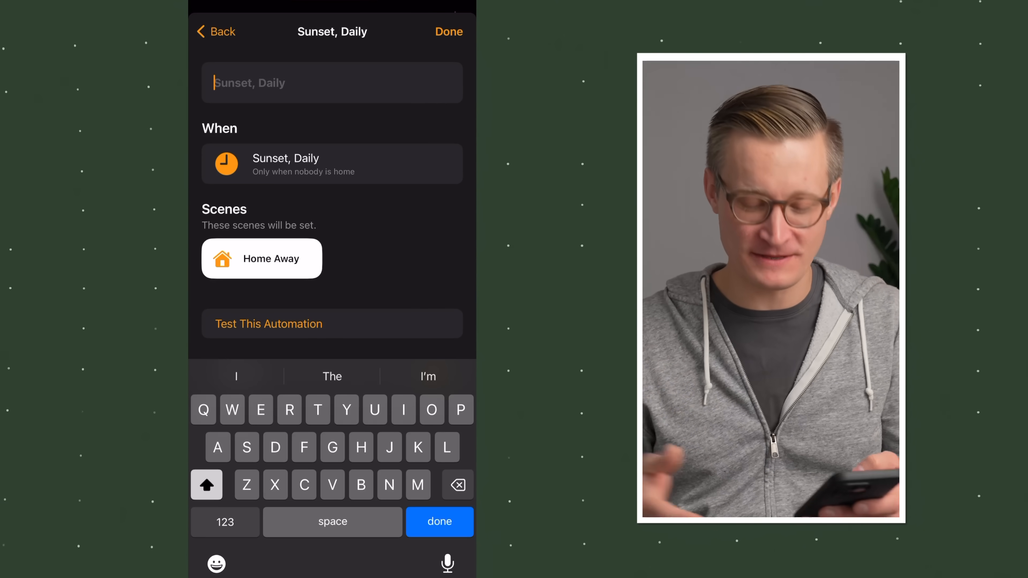
text(Appear Home While Away)
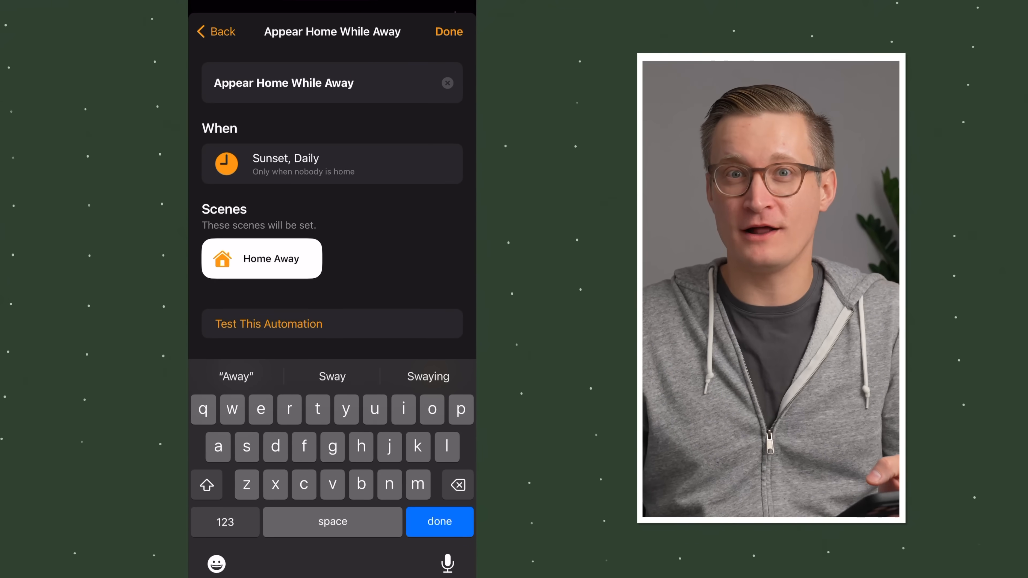
click(440, 523)
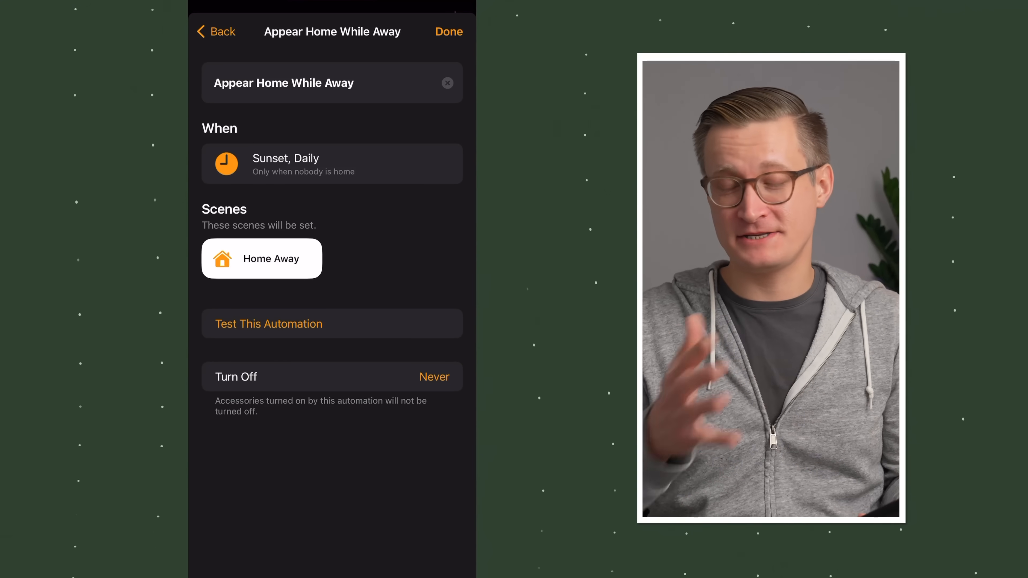